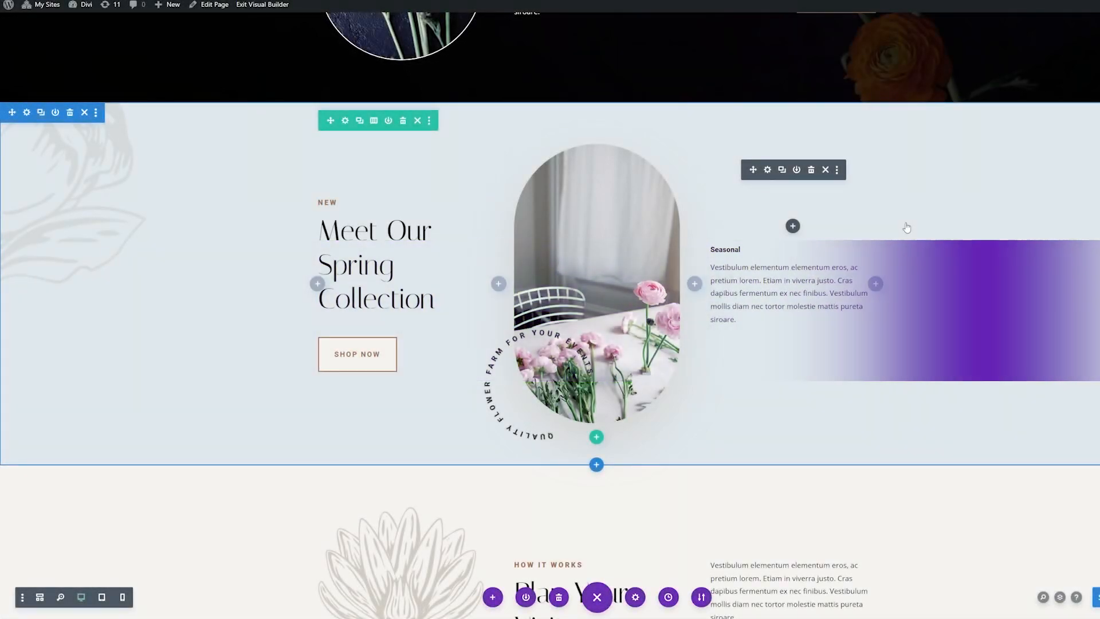
# Preview the Flower Farm Shop and Product page layouts from the layout pack.
pyautogui.scroll(-3)
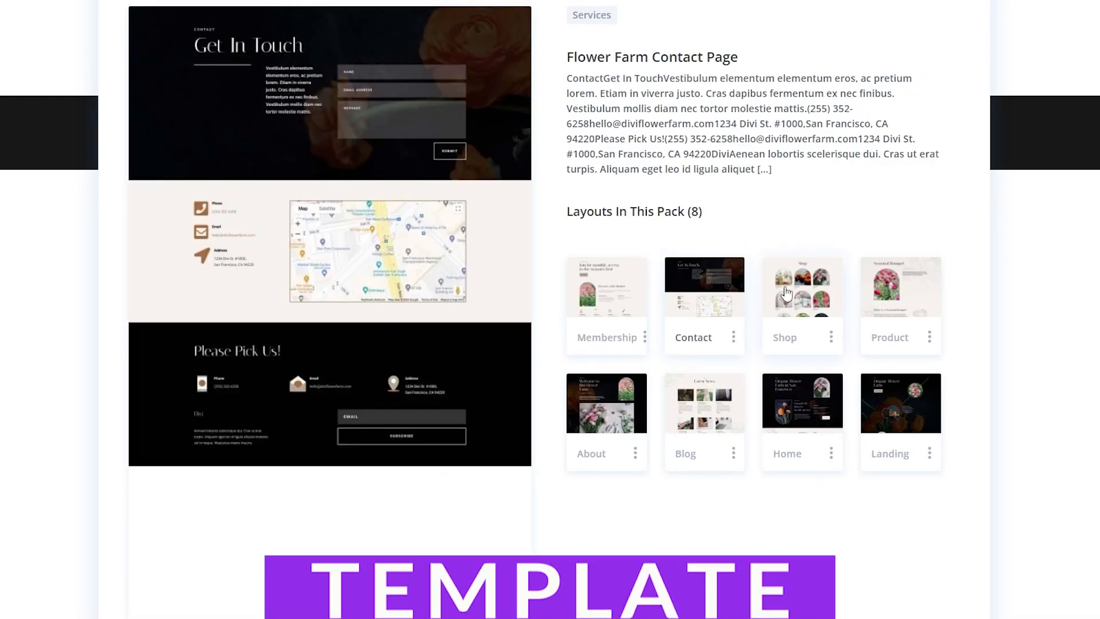
pyautogui.click(802, 286)
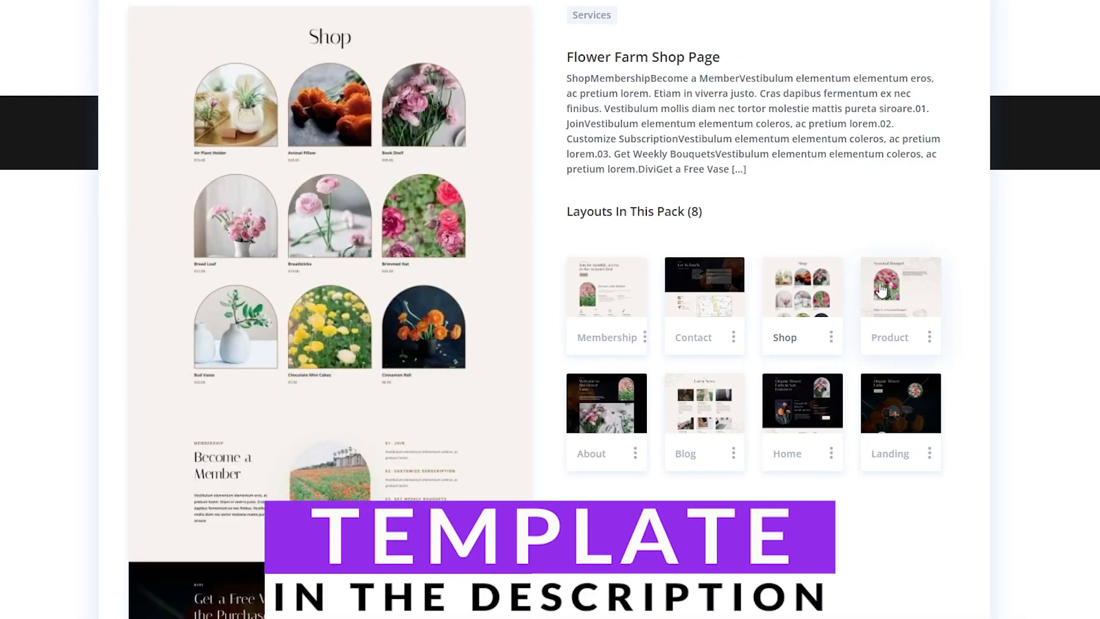
pyautogui.click(900, 287)
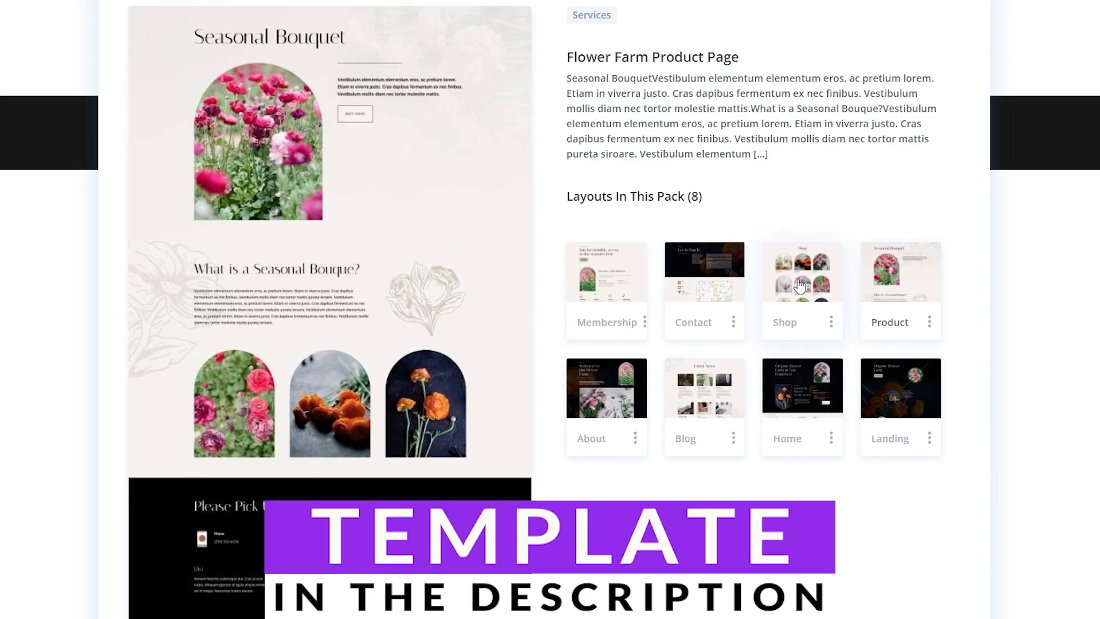
pyautogui.click(801, 287)
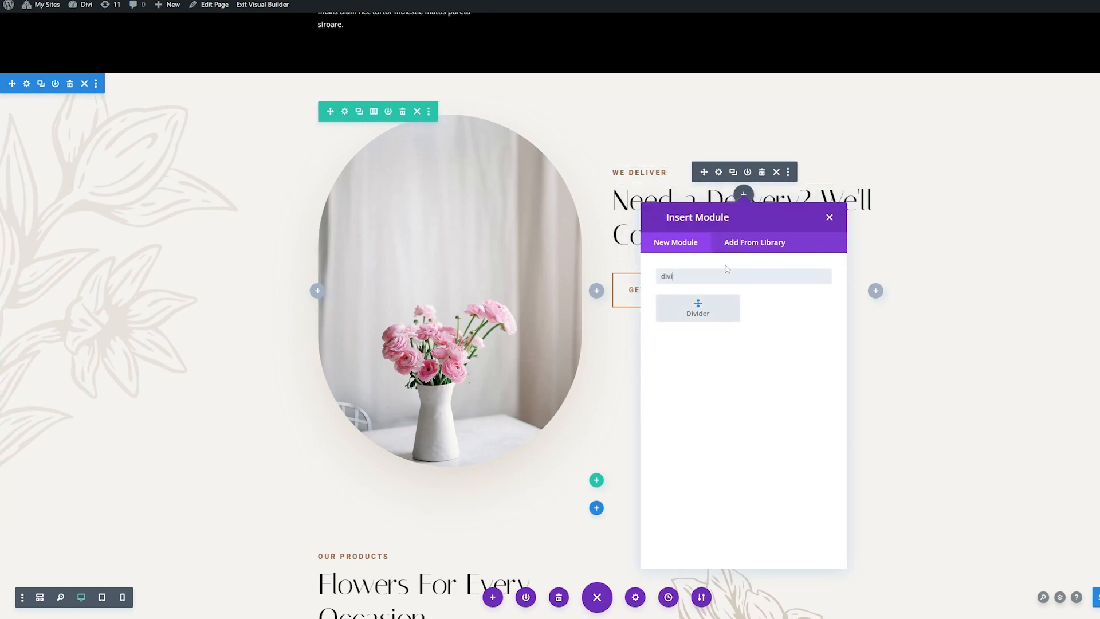
# Insert a Divider below the WE DELIVER label and set its height to 120px.
pyautogui.click(697, 307)
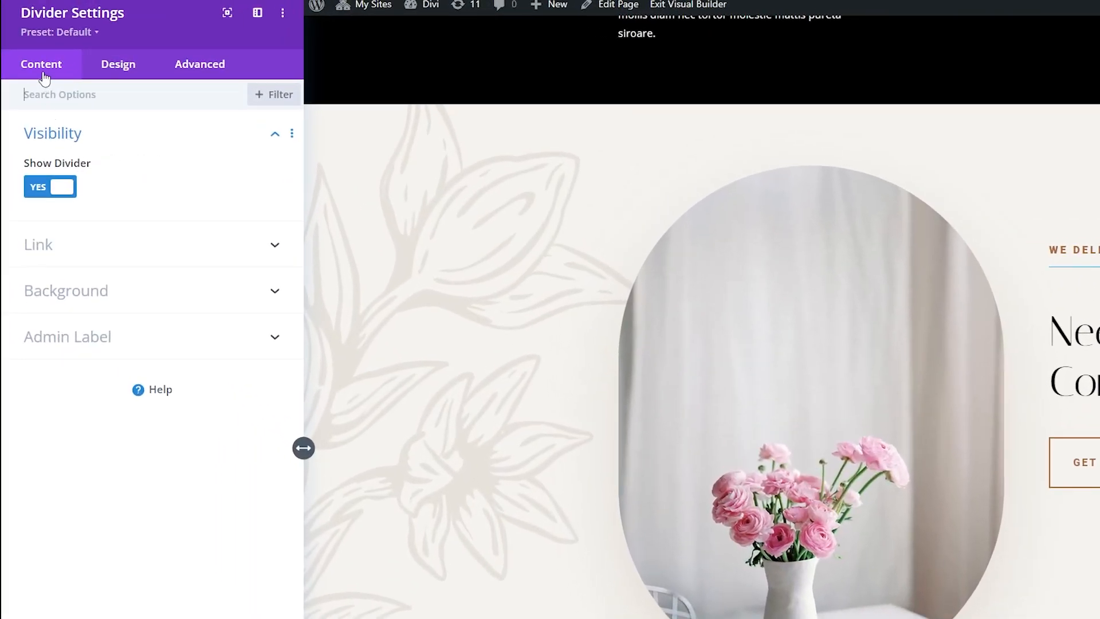
pyautogui.moveTo(63, 178)
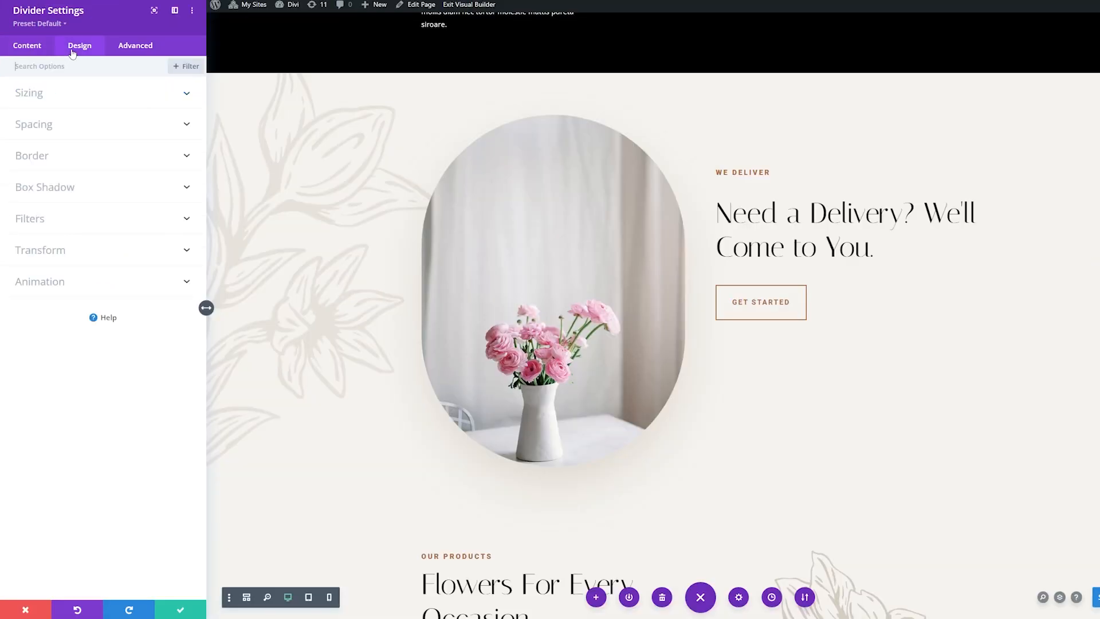
pyautogui.click(29, 92)
pyautogui.write('120')
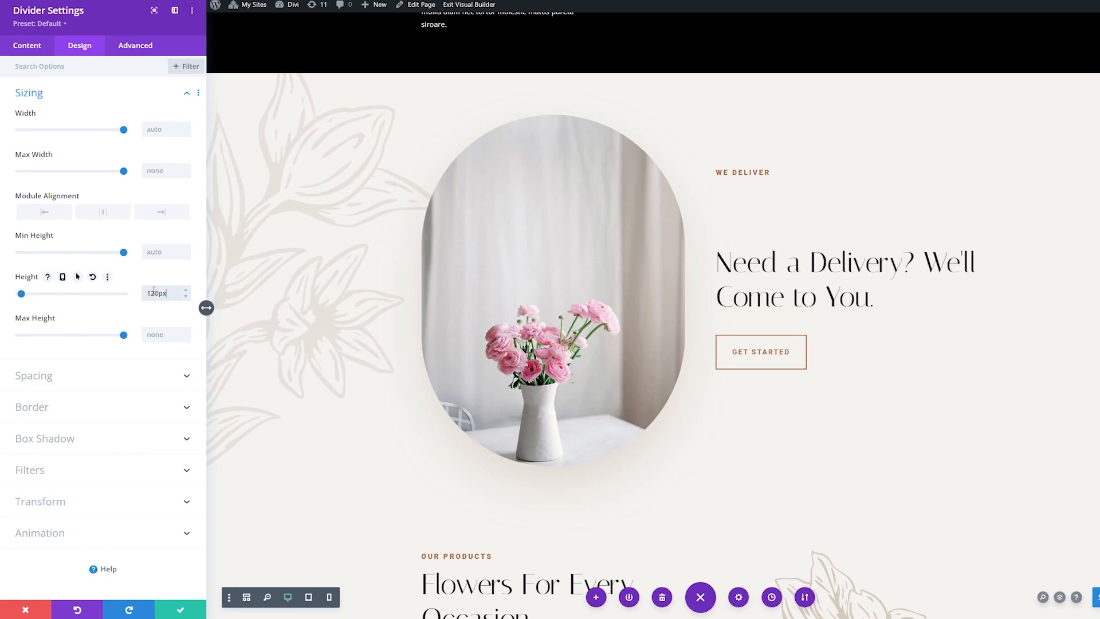
pyautogui.moveTo(750, 176)
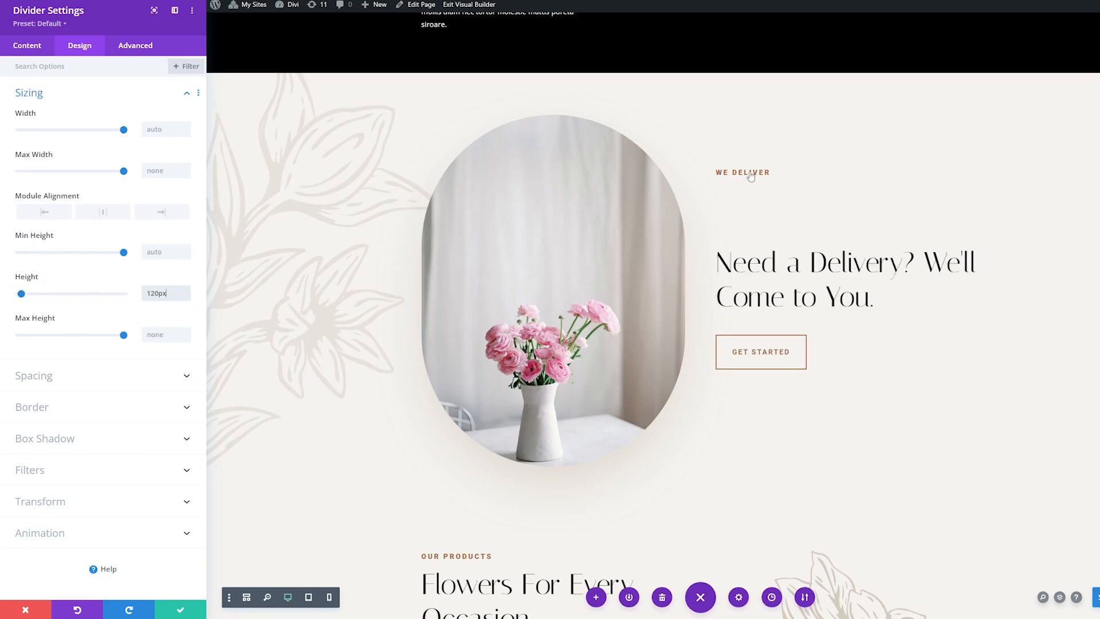
pyautogui.moveTo(331, 511)
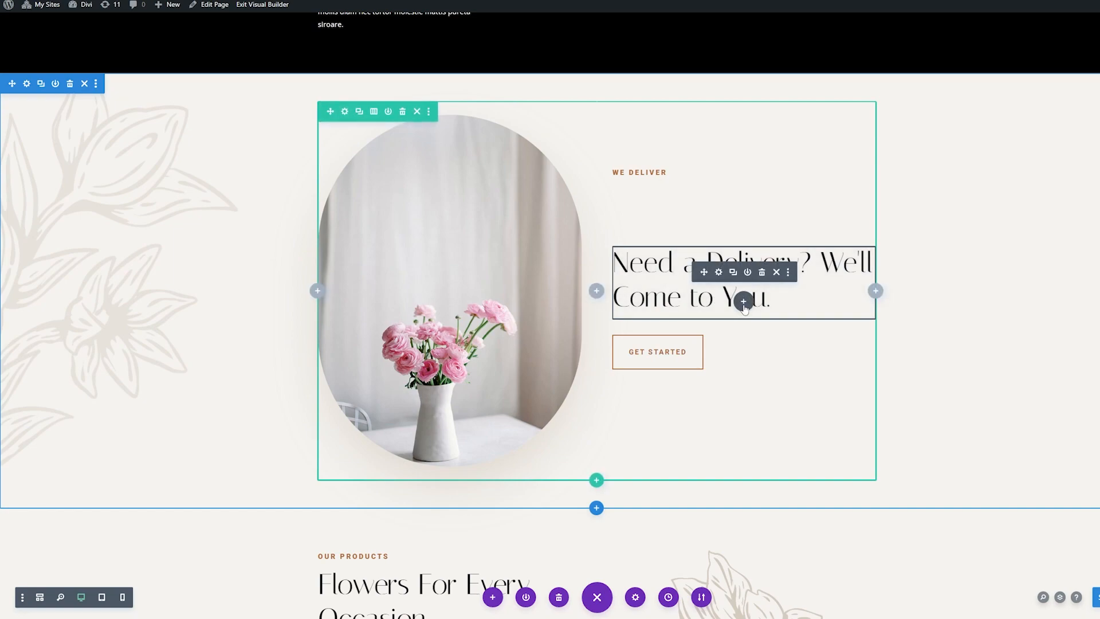
# Insert a Divider under the delivery heading with Show Divider set to No.
pyautogui.click(743, 303)
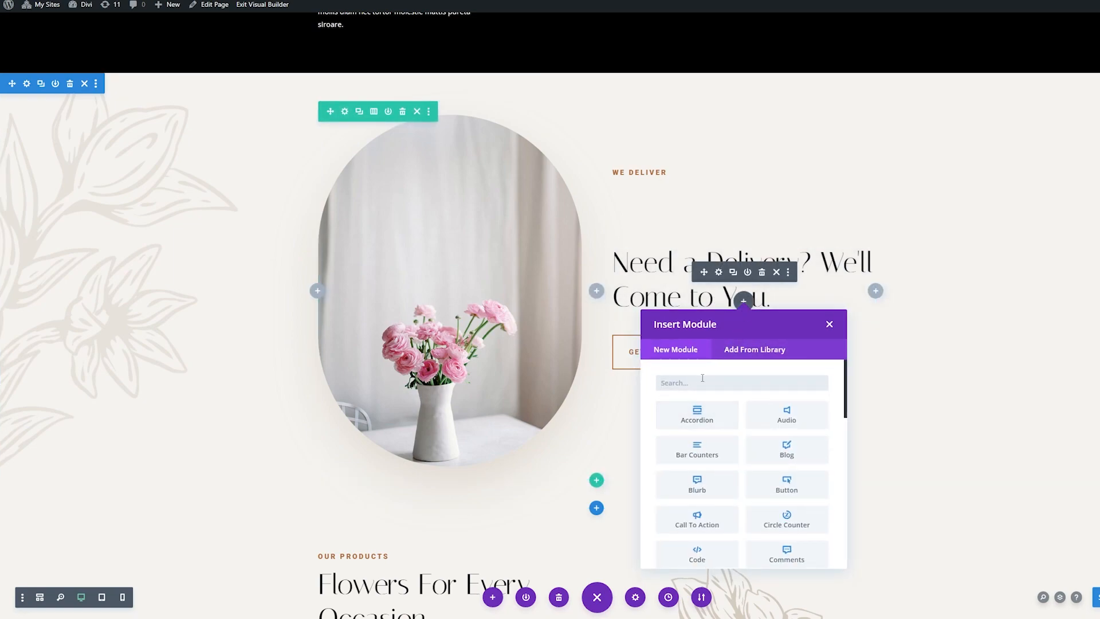
pyautogui.click(829, 324)
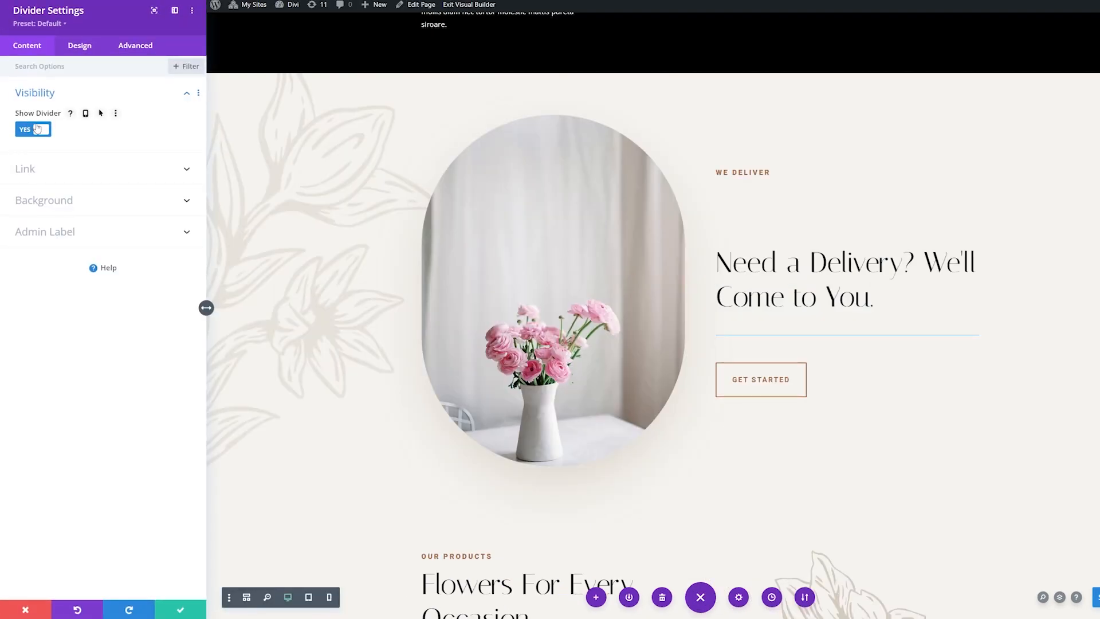
pyautogui.click(32, 129)
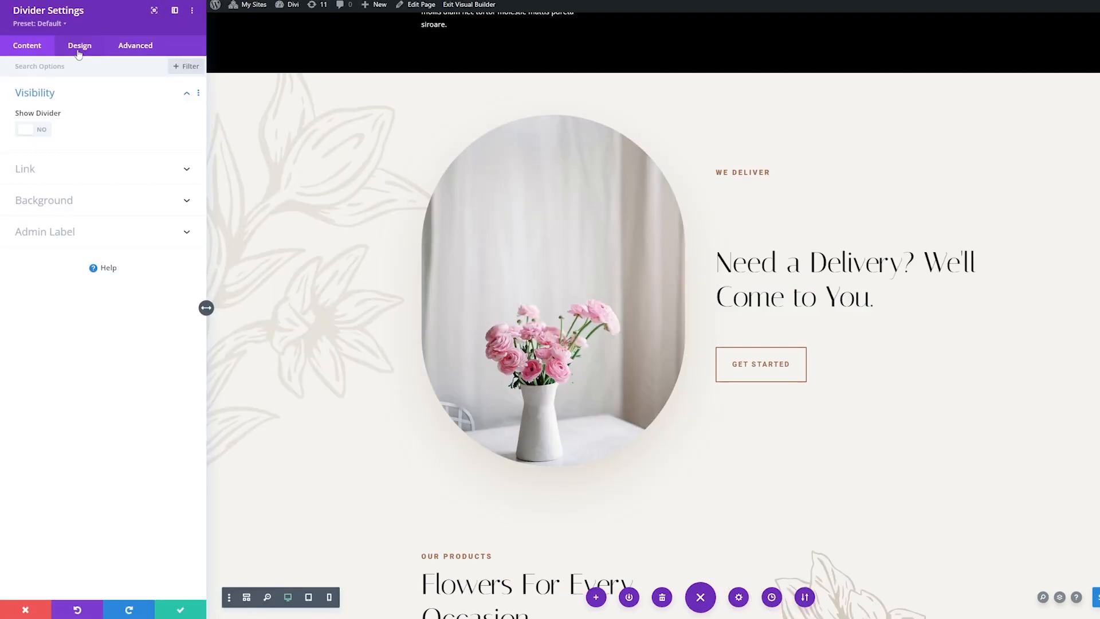
# Give the divider linked 10% top and bottom margins and save it.
pyautogui.click(79, 45)
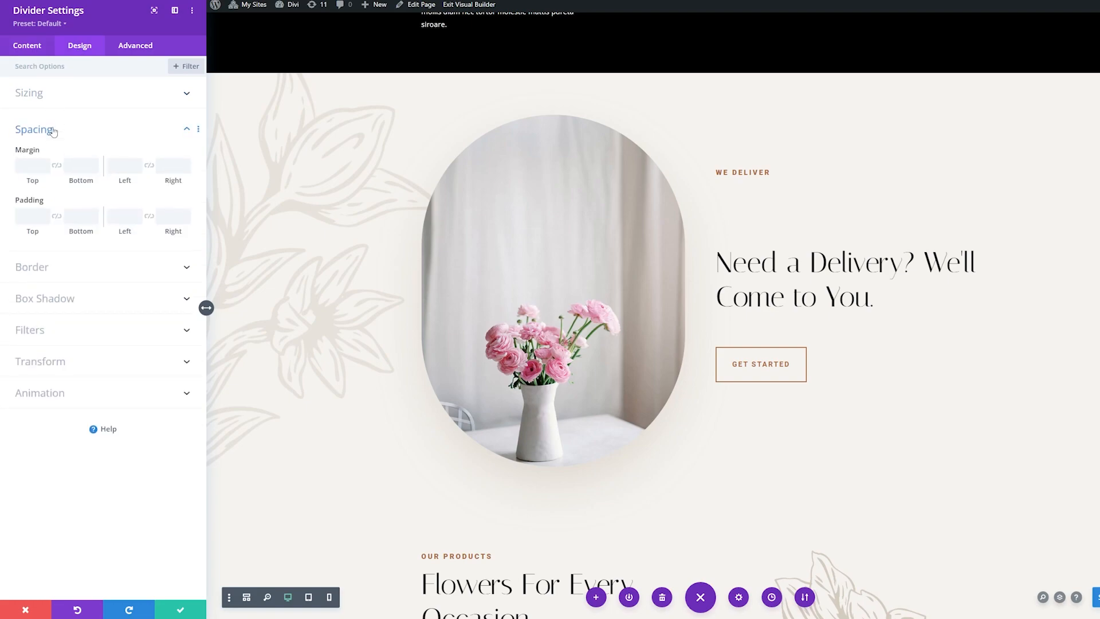
pyautogui.moveTo(33, 166)
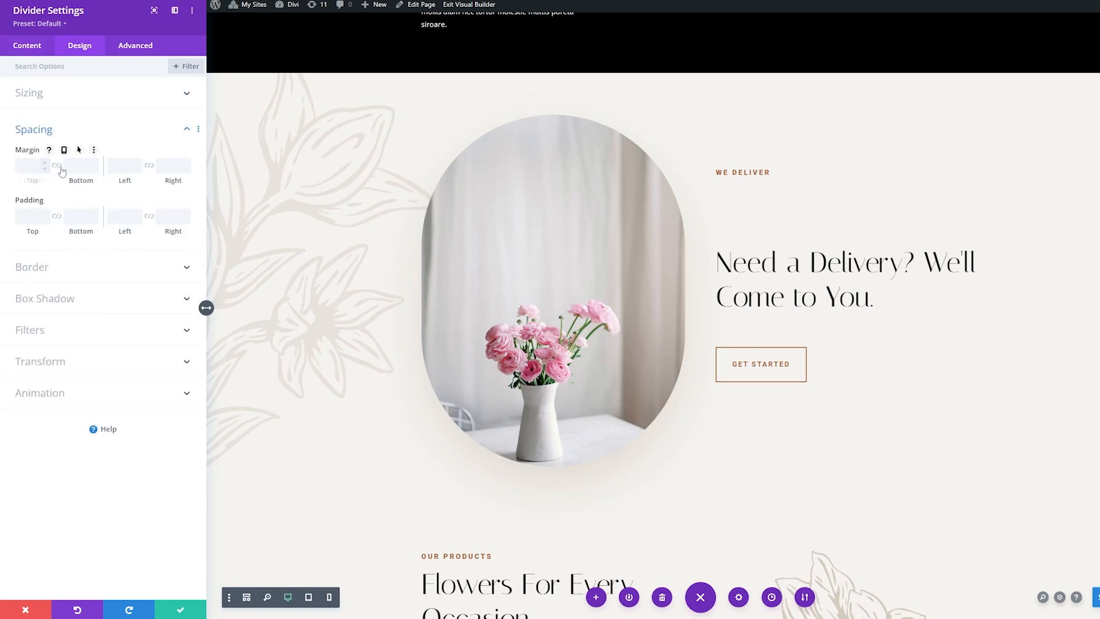
pyautogui.click(31, 166)
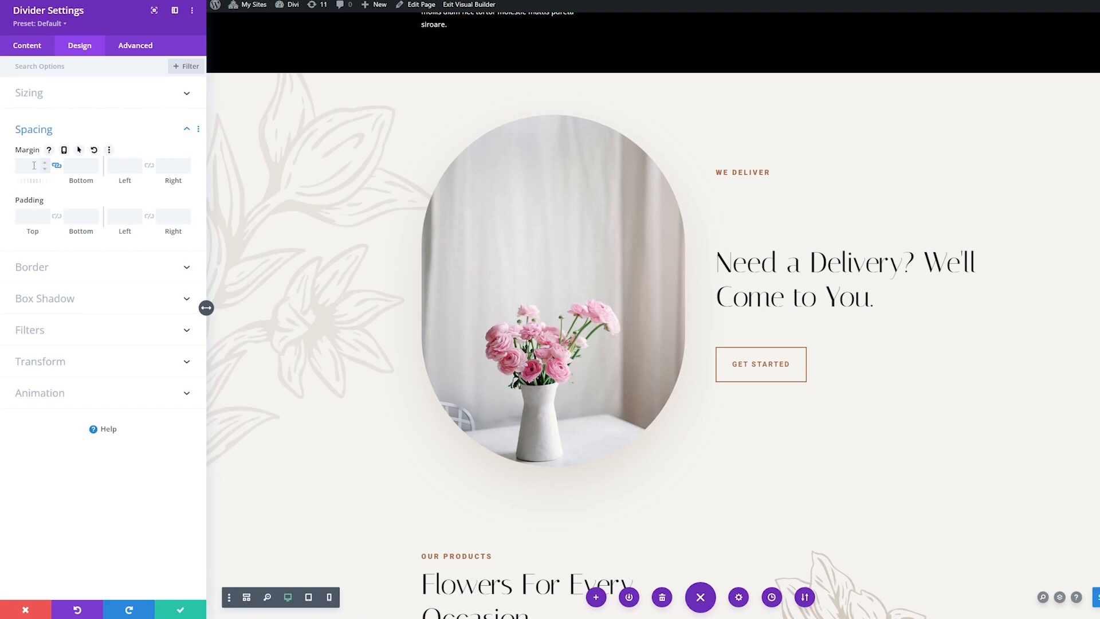
pyautogui.write('10%')
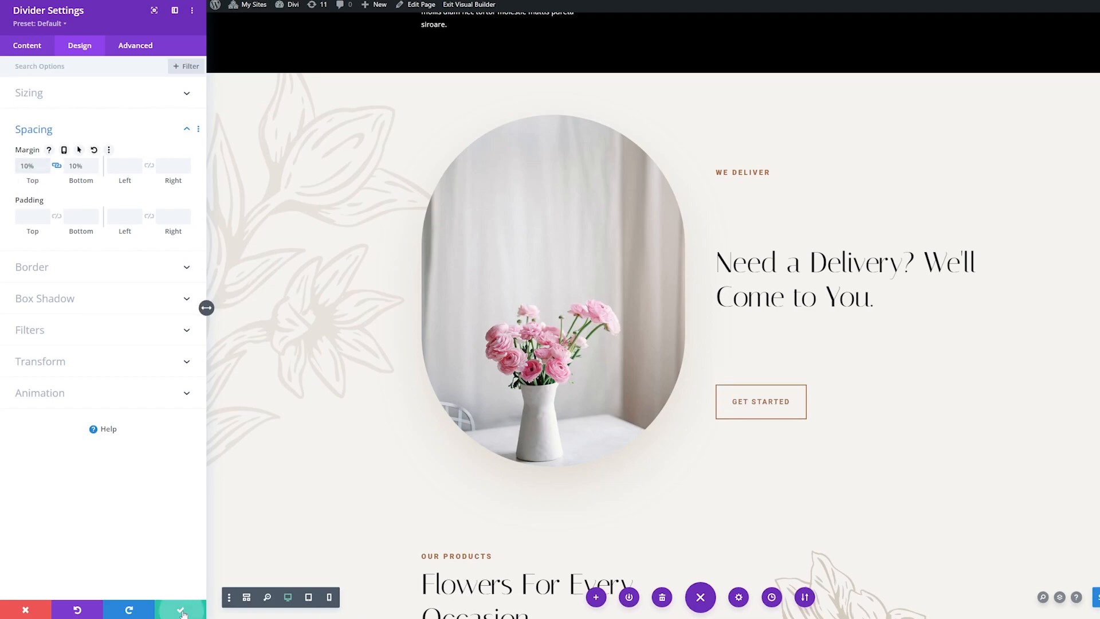
pyautogui.click(181, 609)
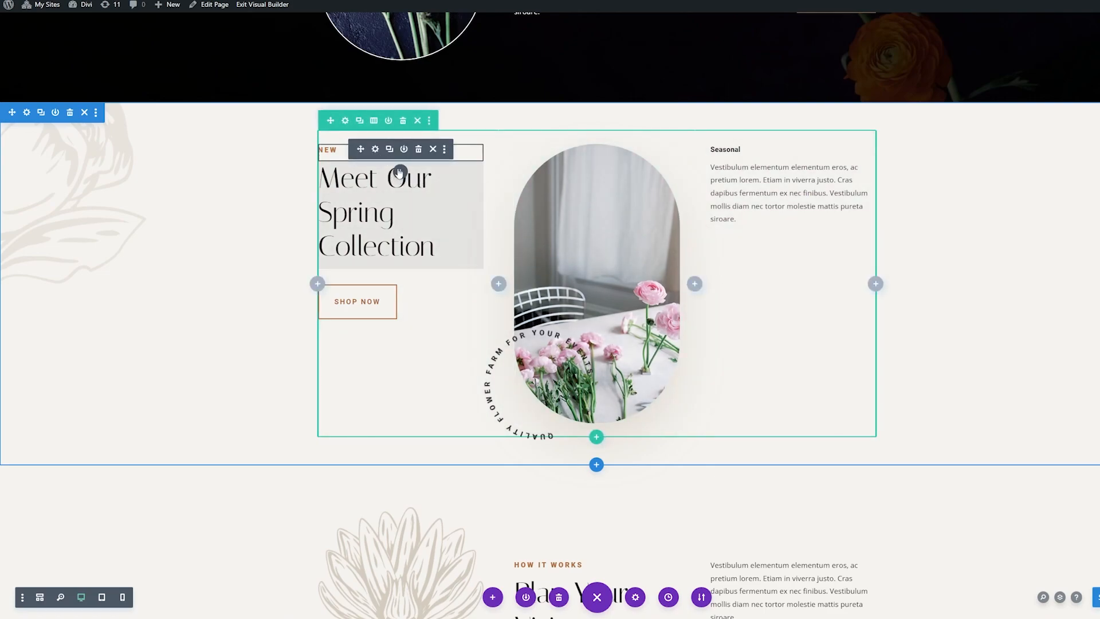
# Add a hidden Divider above the NEW label in the Spring Collection column.
pyautogui.click(400, 169)
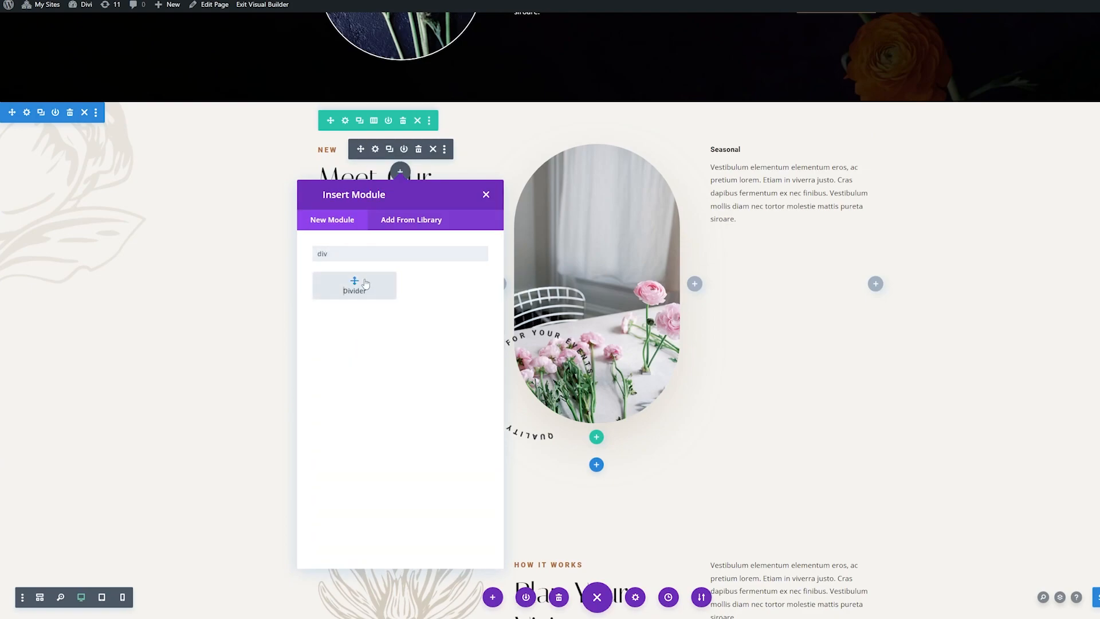
pyautogui.click(355, 285)
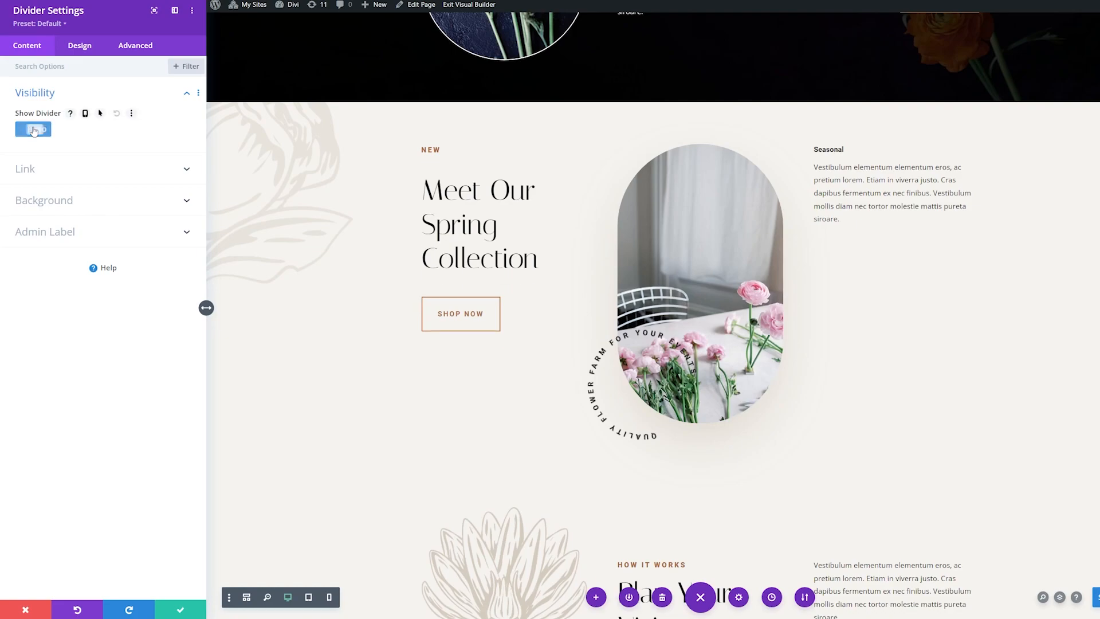
pyautogui.click(33, 129)
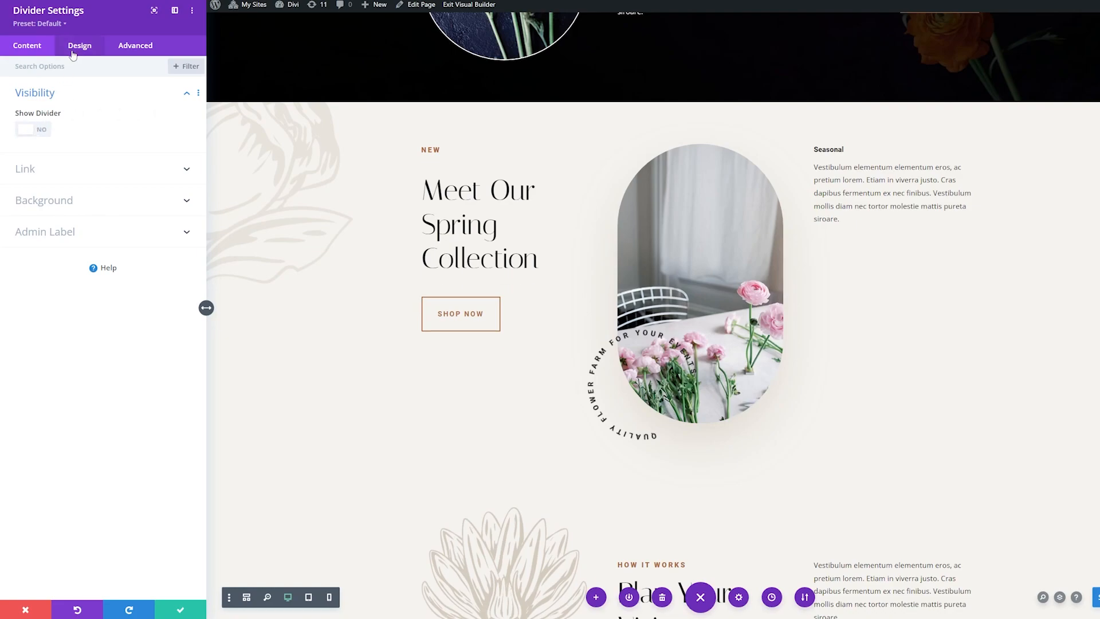
pyautogui.click(80, 44)
pyautogui.write('divi')
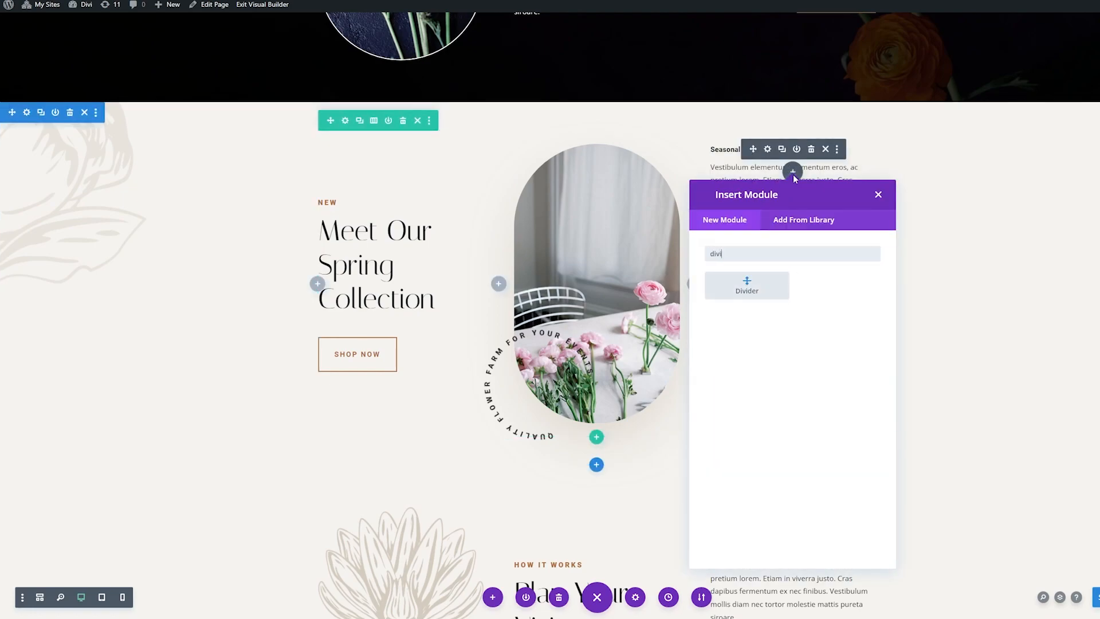
# Insert a hidden Divider above the Seasonal text and adjust its Design sizing height.
pyautogui.click(747, 285)
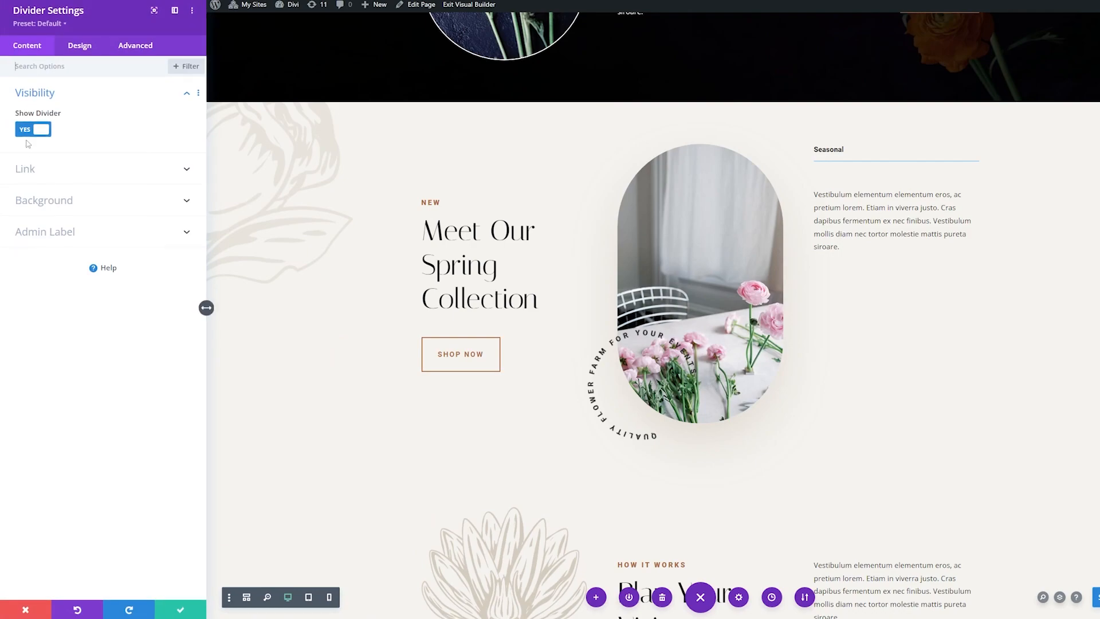
pyautogui.moveTo(28, 133)
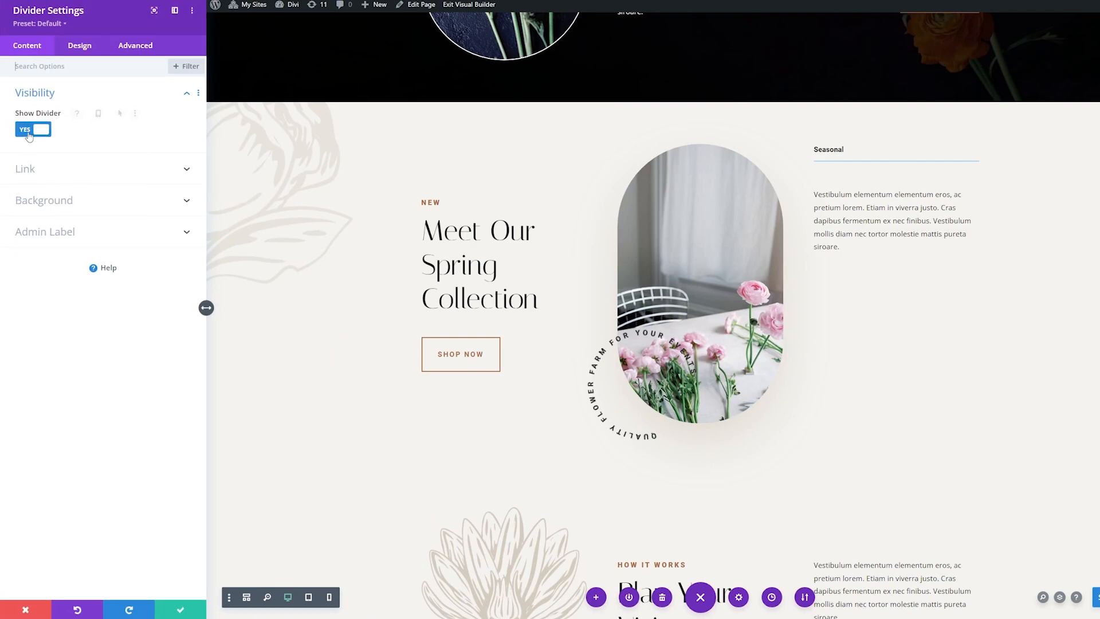
pyautogui.click(79, 44)
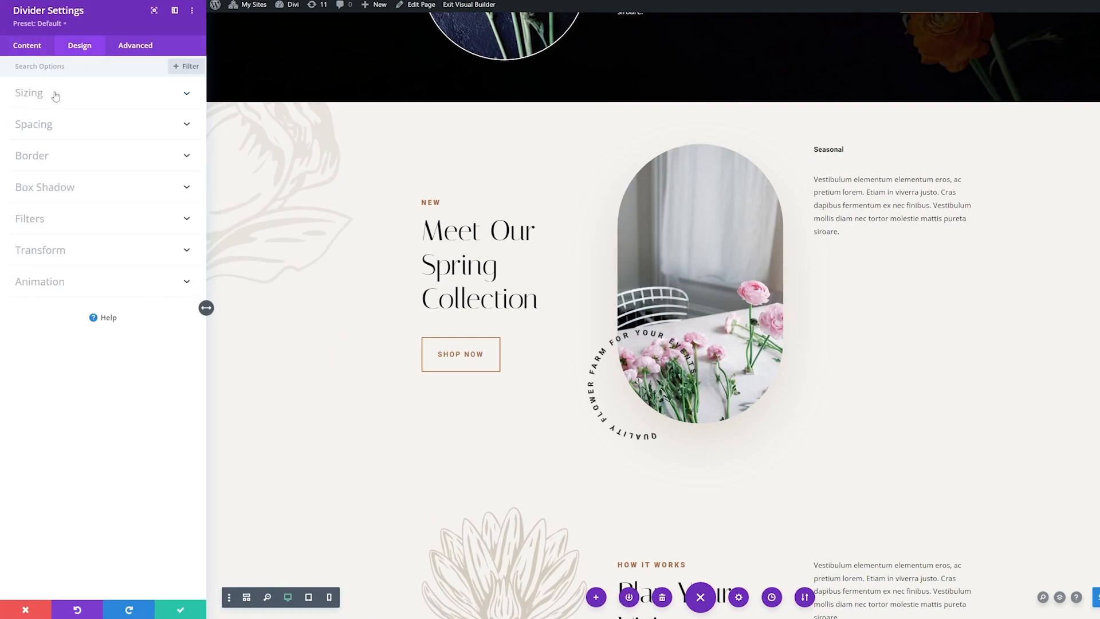
pyautogui.click(28, 92)
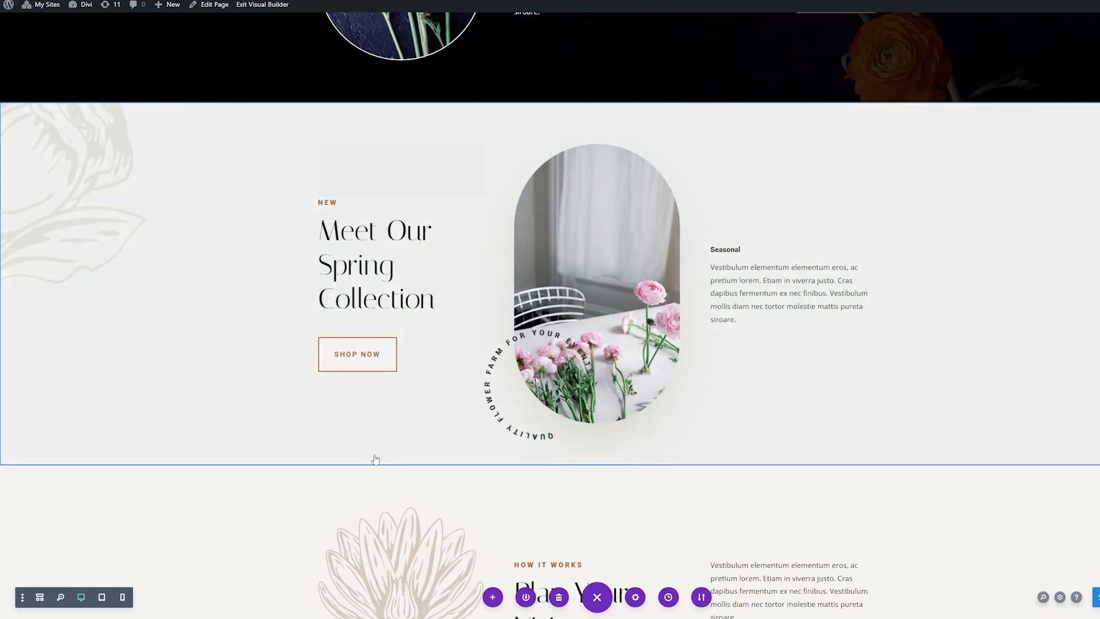
pyautogui.scroll(-3)
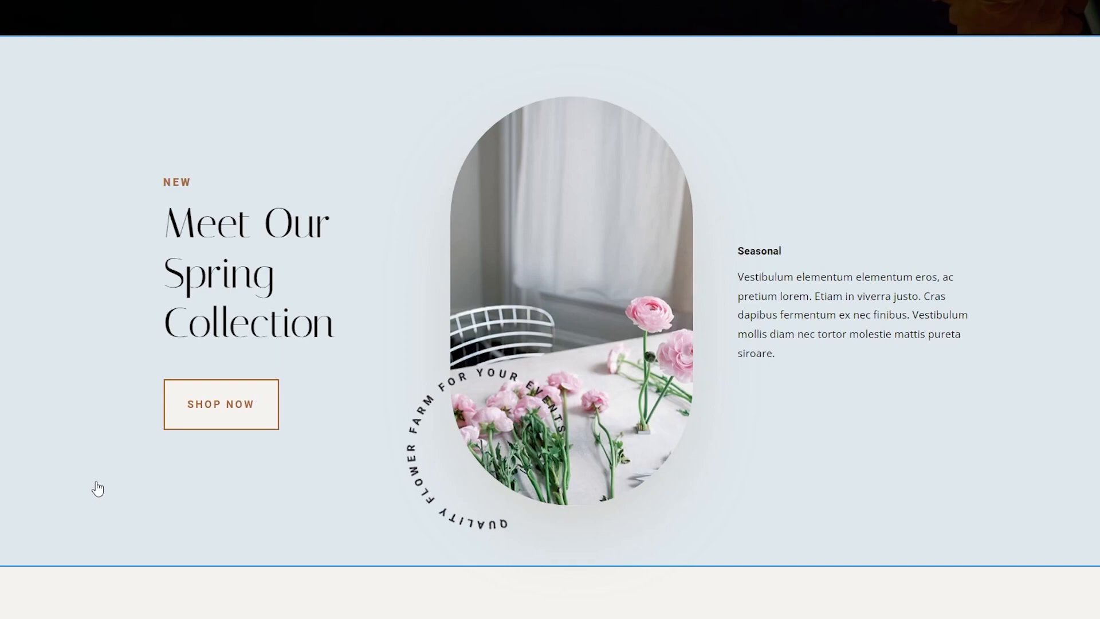
pyautogui.scroll(-3)
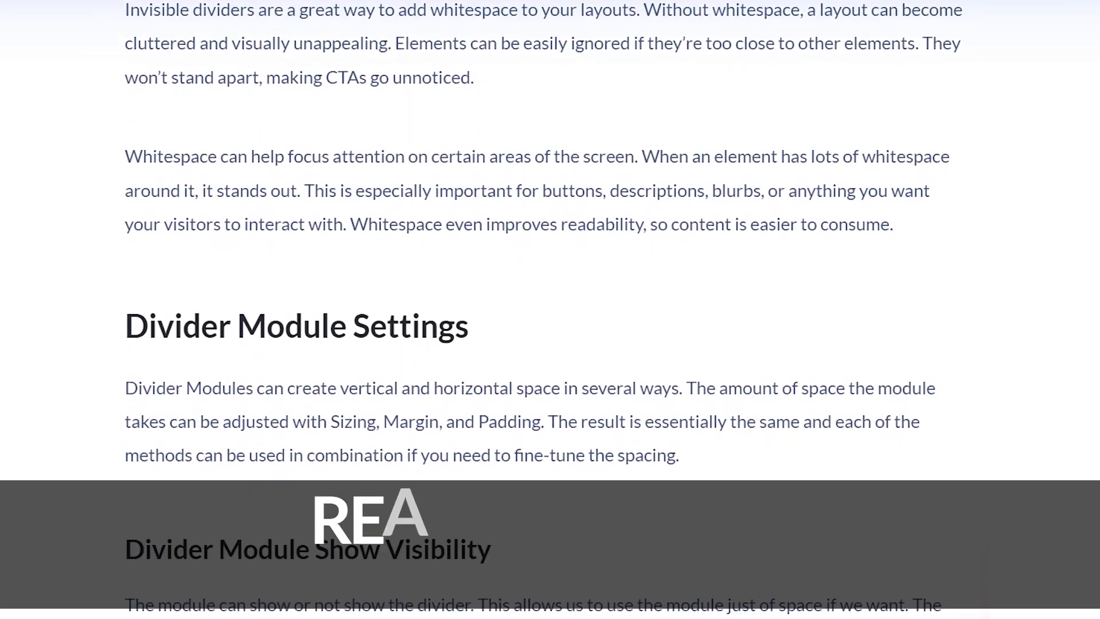
pyautogui.scroll(-3)
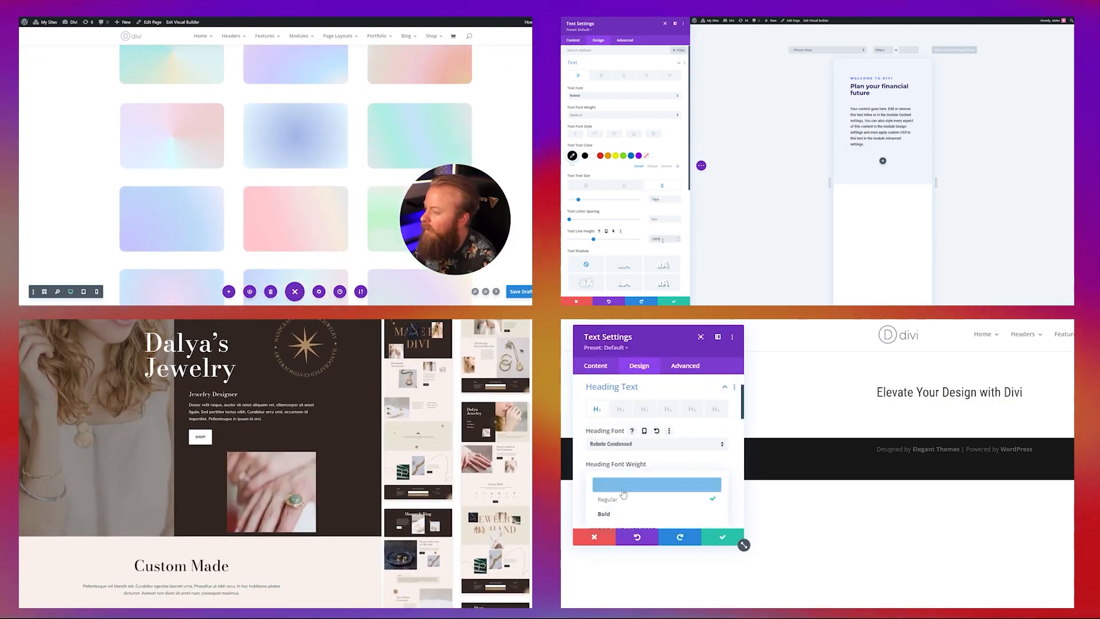
pyautogui.click(603, 513)
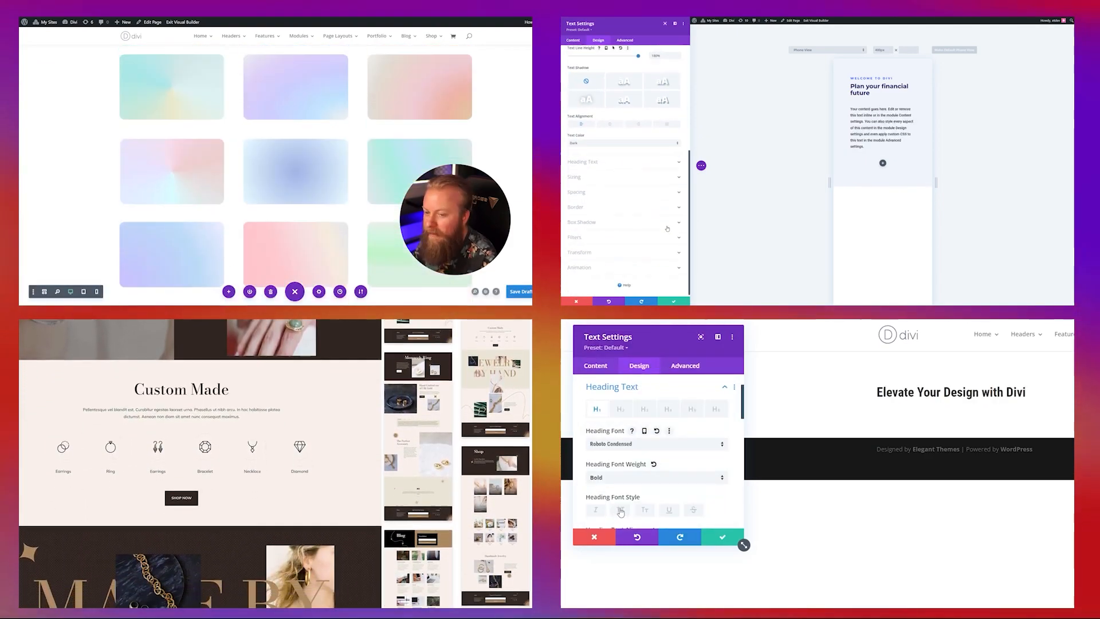